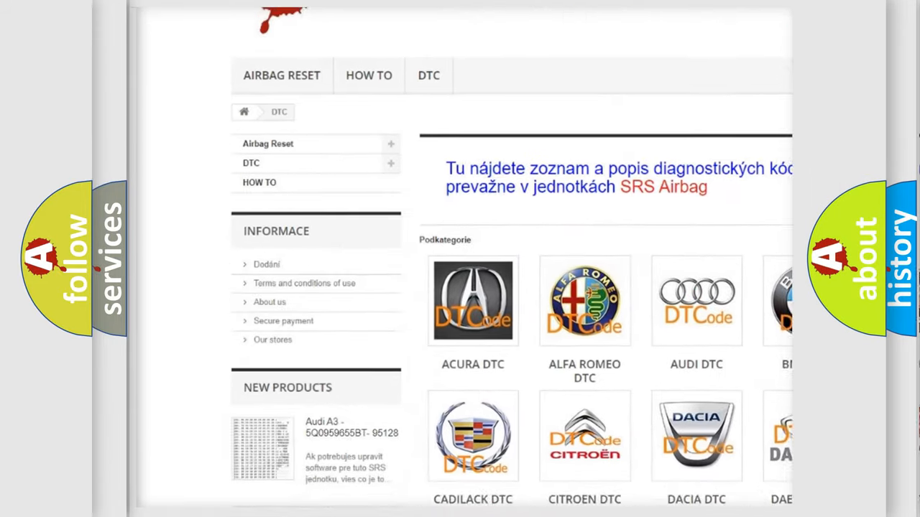
scroll("down", 3)
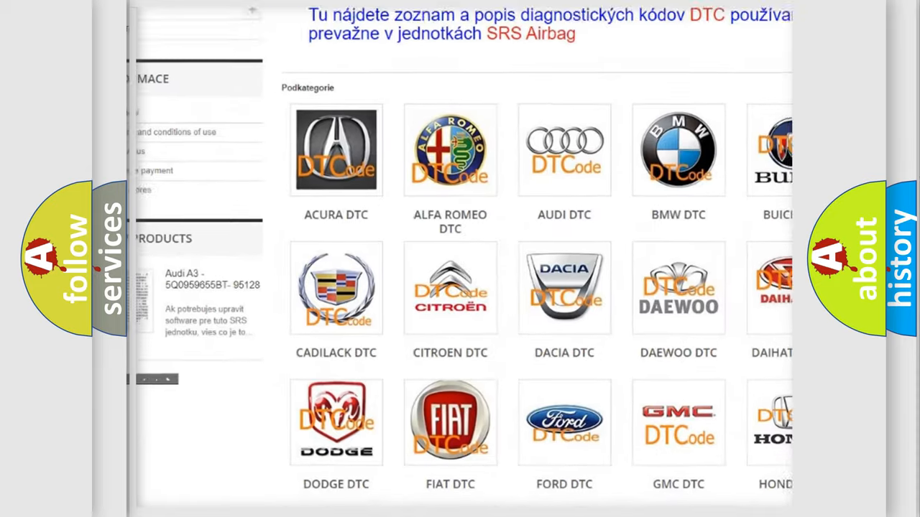
scroll("down", 3)
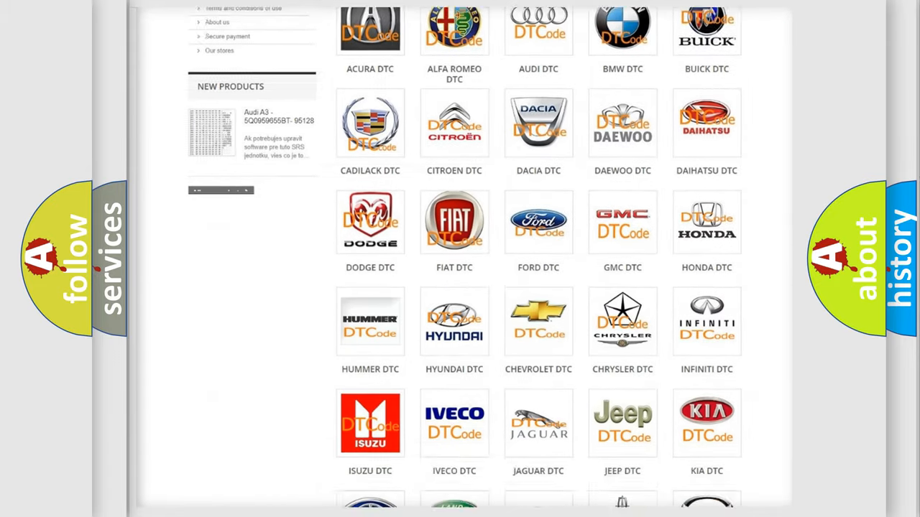
scroll("down", 3)
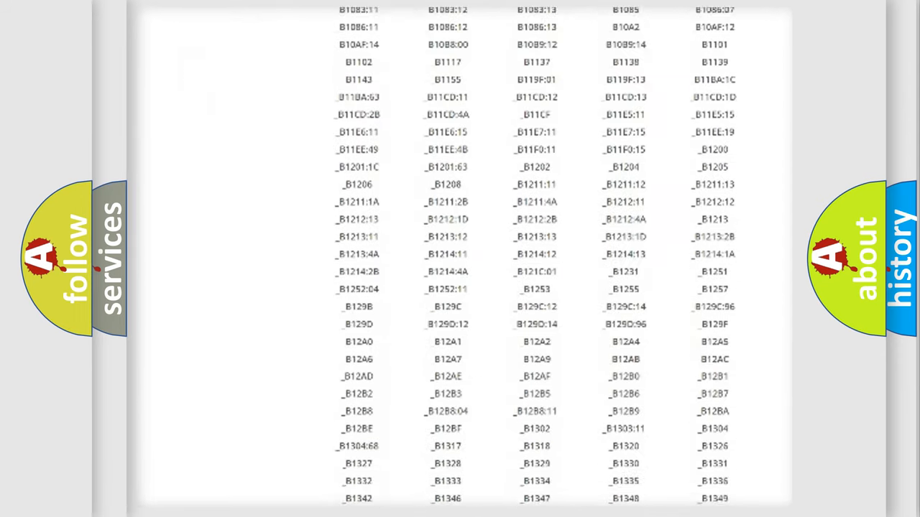
scroll("down", 3)
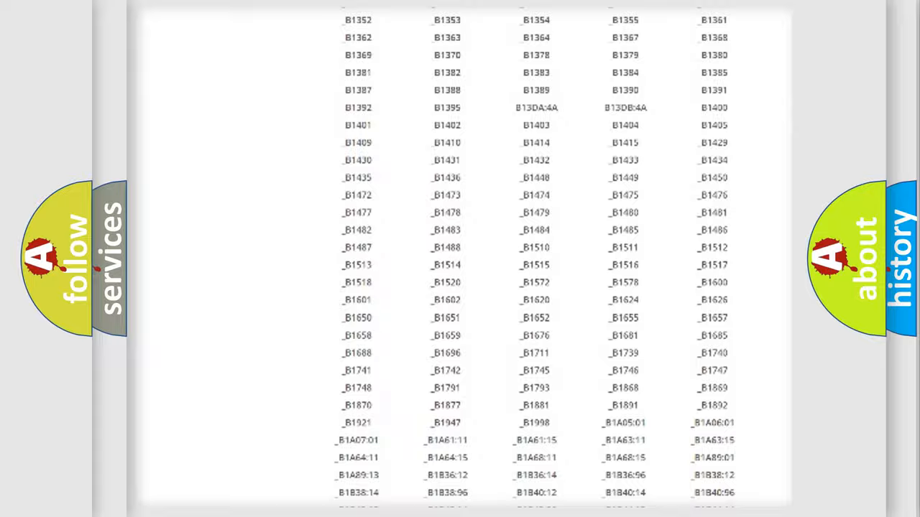